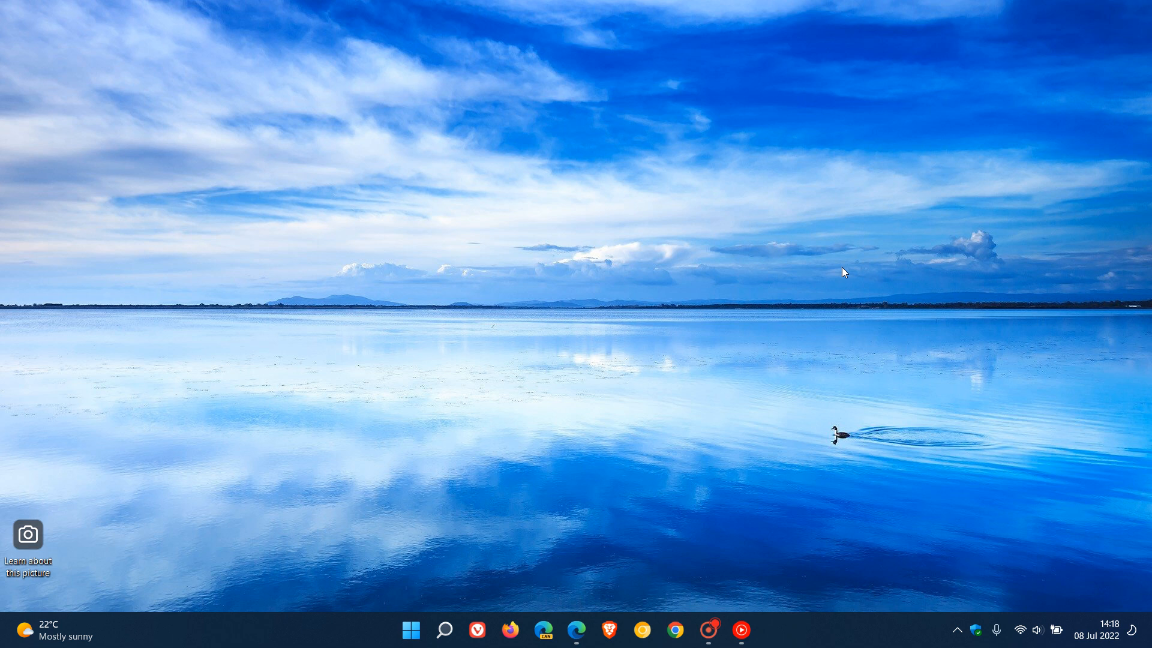
pyautogui.moveTo(812, 263)
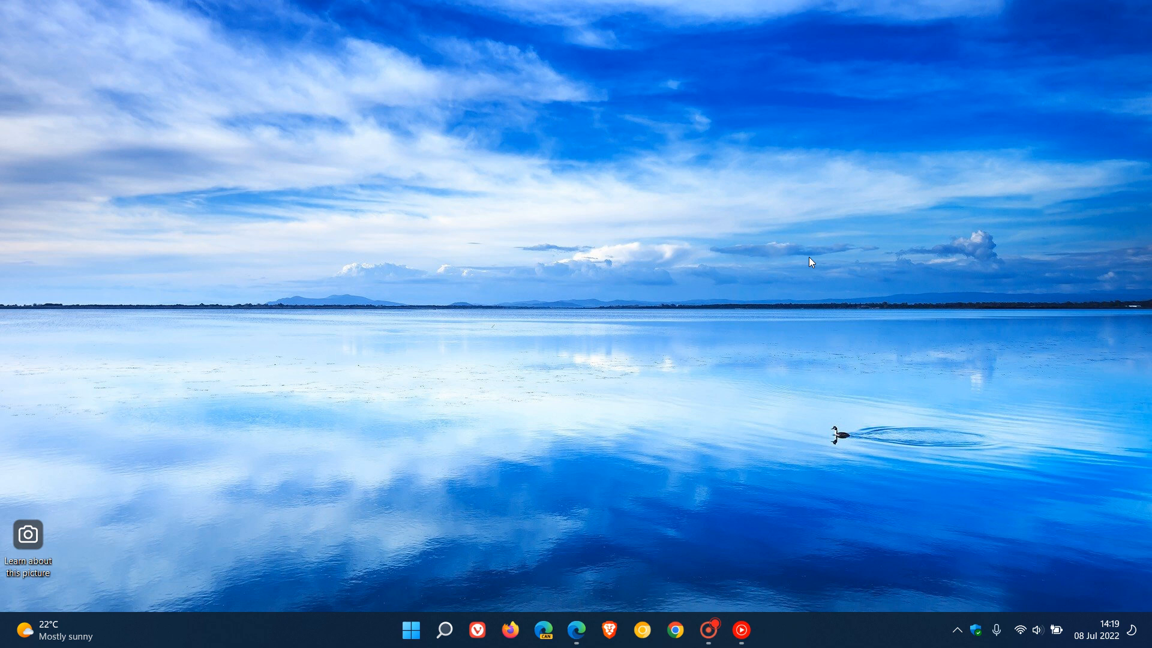
pyautogui.moveTo(824, 222)
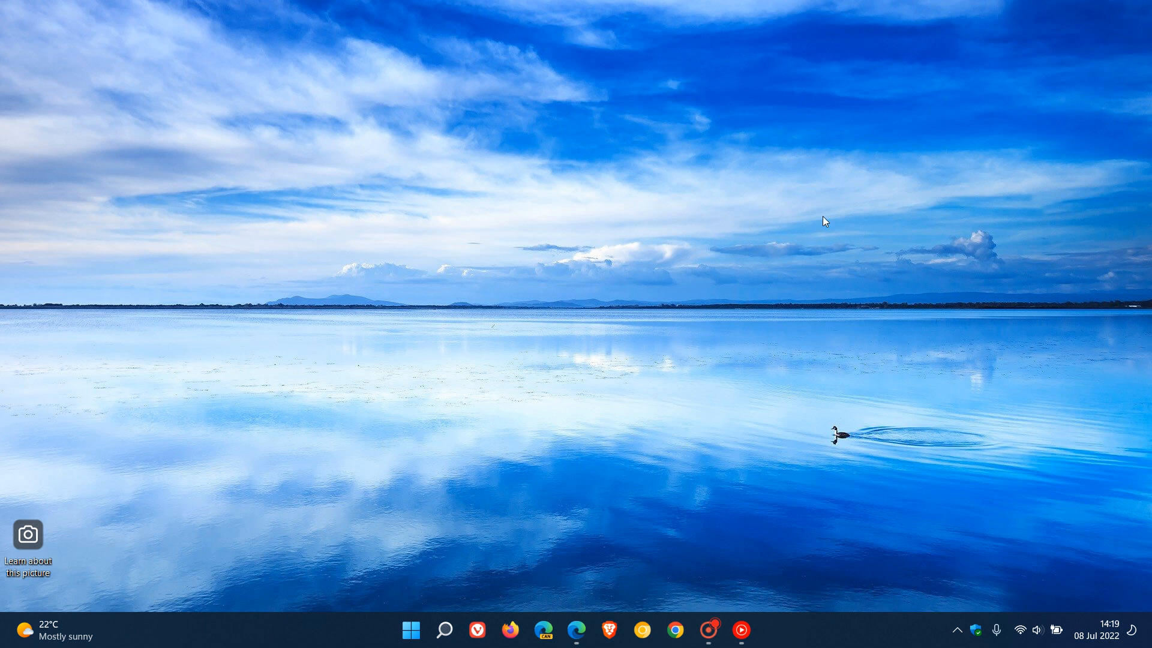
pyautogui.moveTo(854, 292)
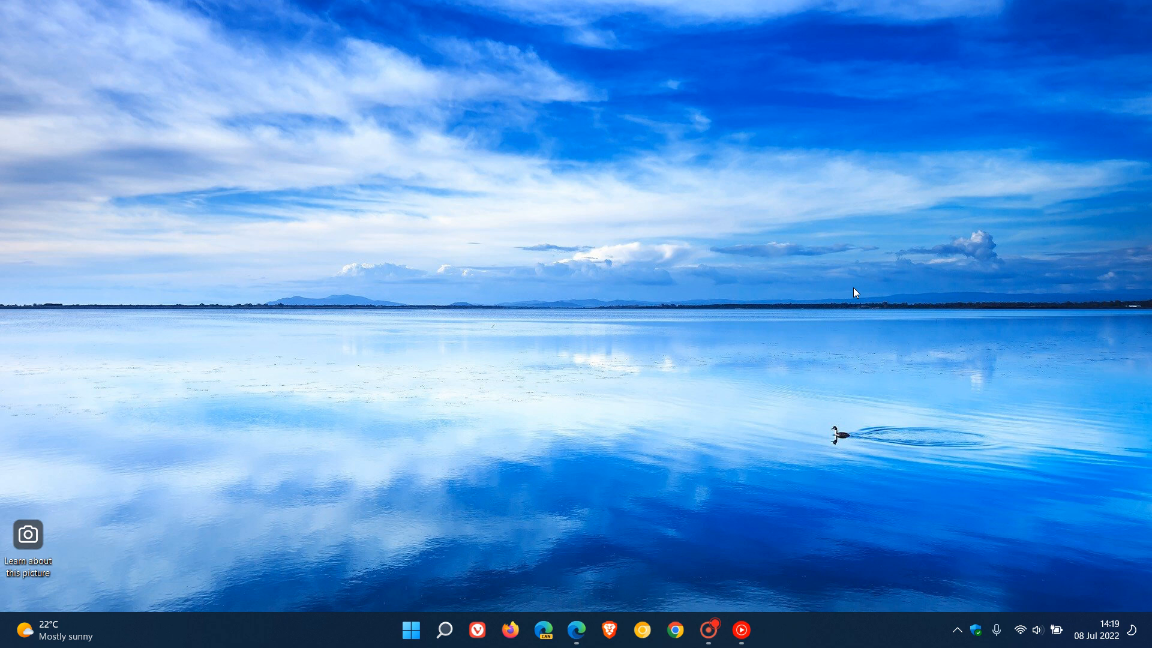
# Restore the Edge window showing the tweet about Windows Autopatch update policies
pyautogui.click(577, 631)
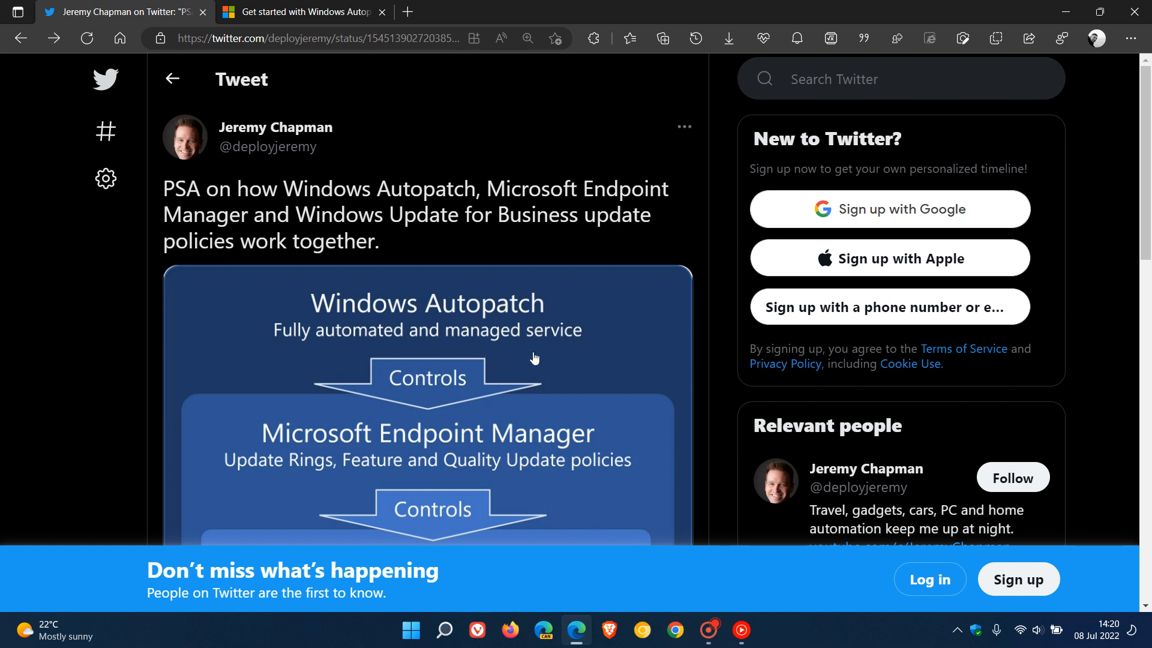
pyautogui.moveTo(507, 288)
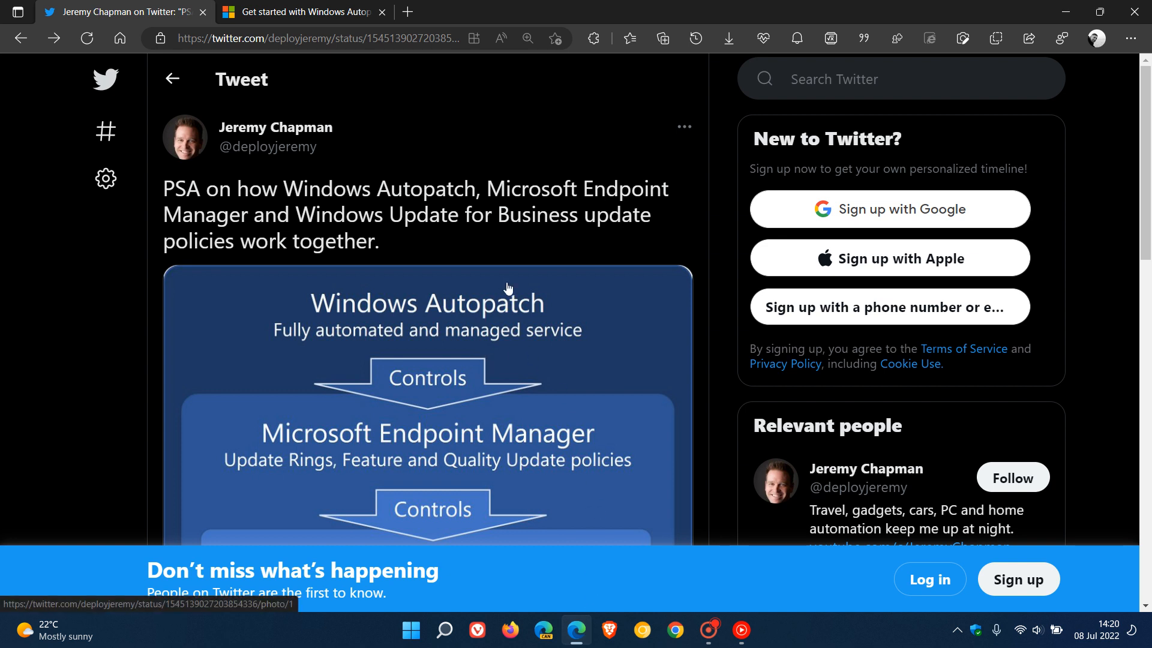
pyautogui.moveTo(532, 260)
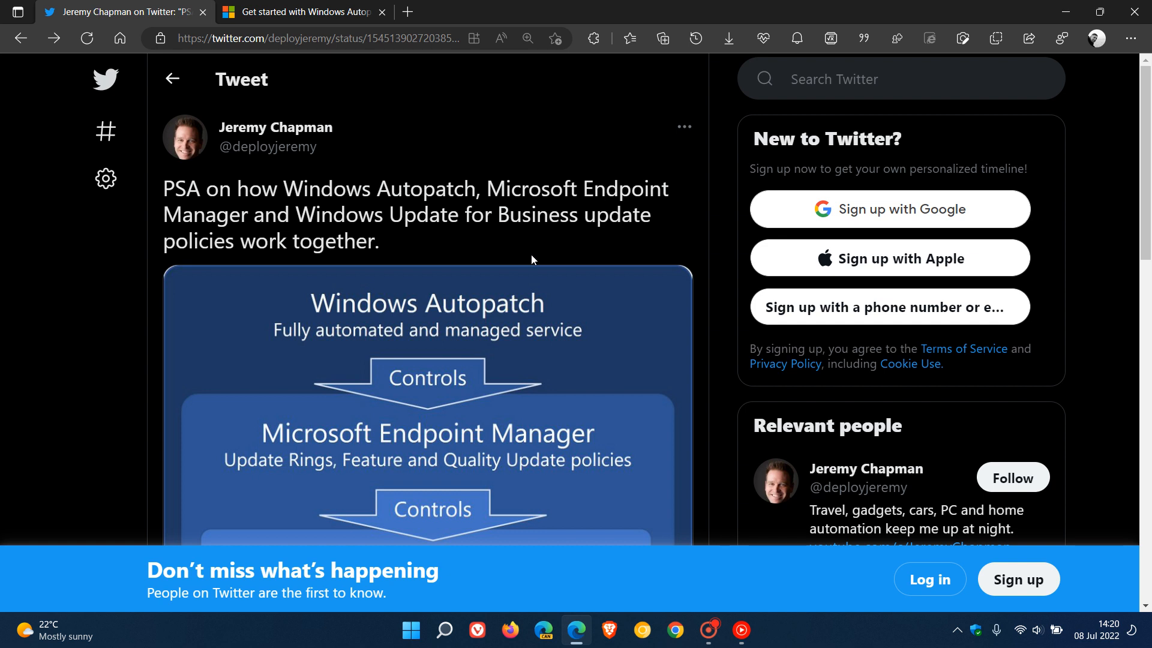
pyautogui.moveTo(527, 301)
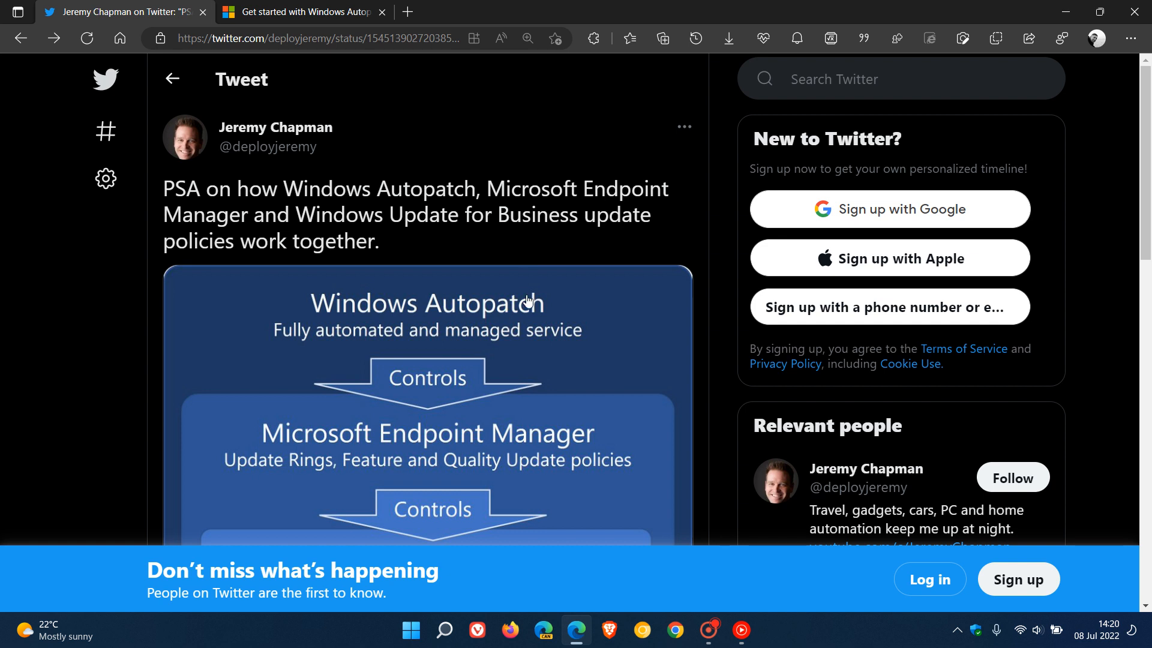
pyautogui.moveTo(523, 306)
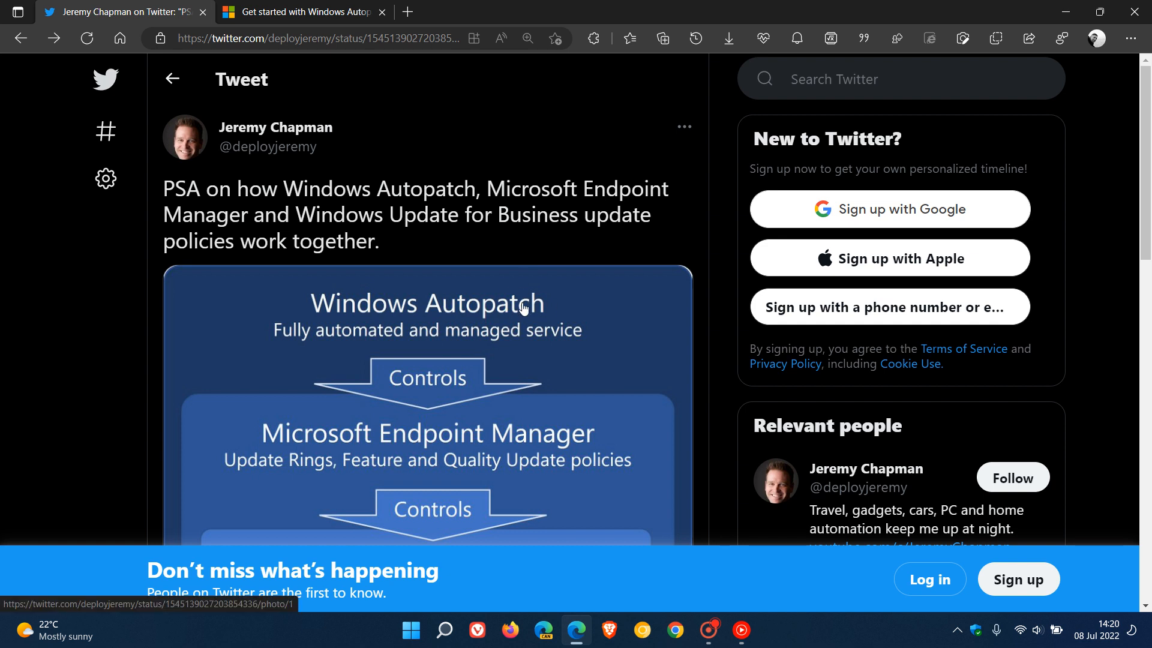
pyautogui.moveTo(521, 281)
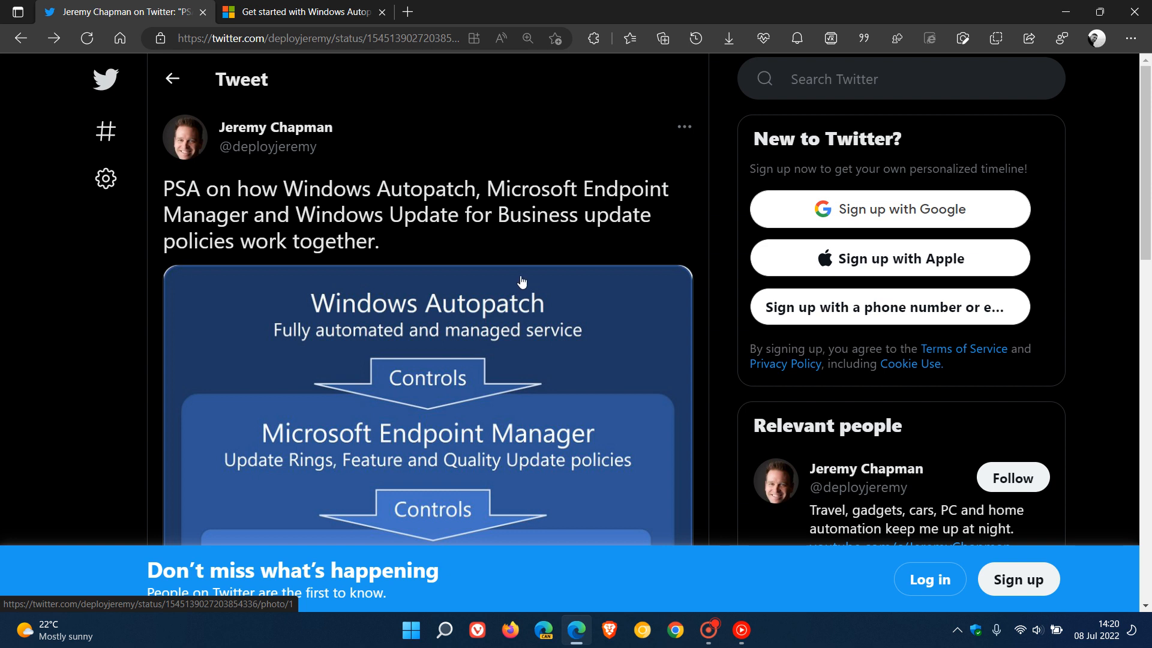
pyautogui.moveTo(216, 202)
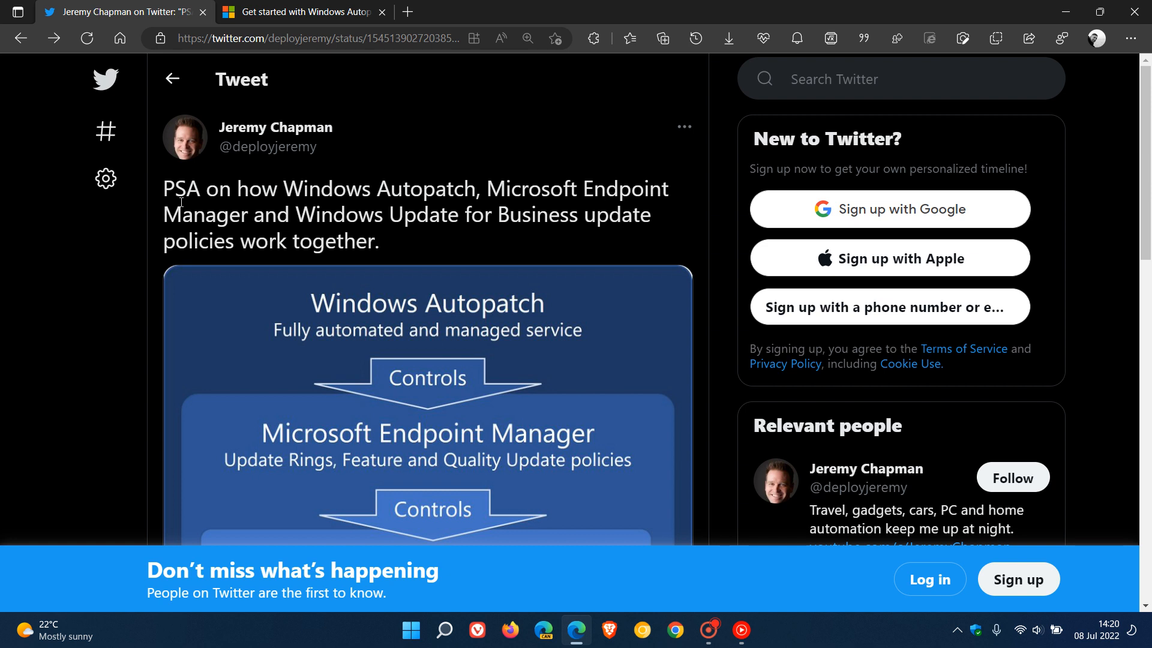
pyautogui.moveTo(646, 200)
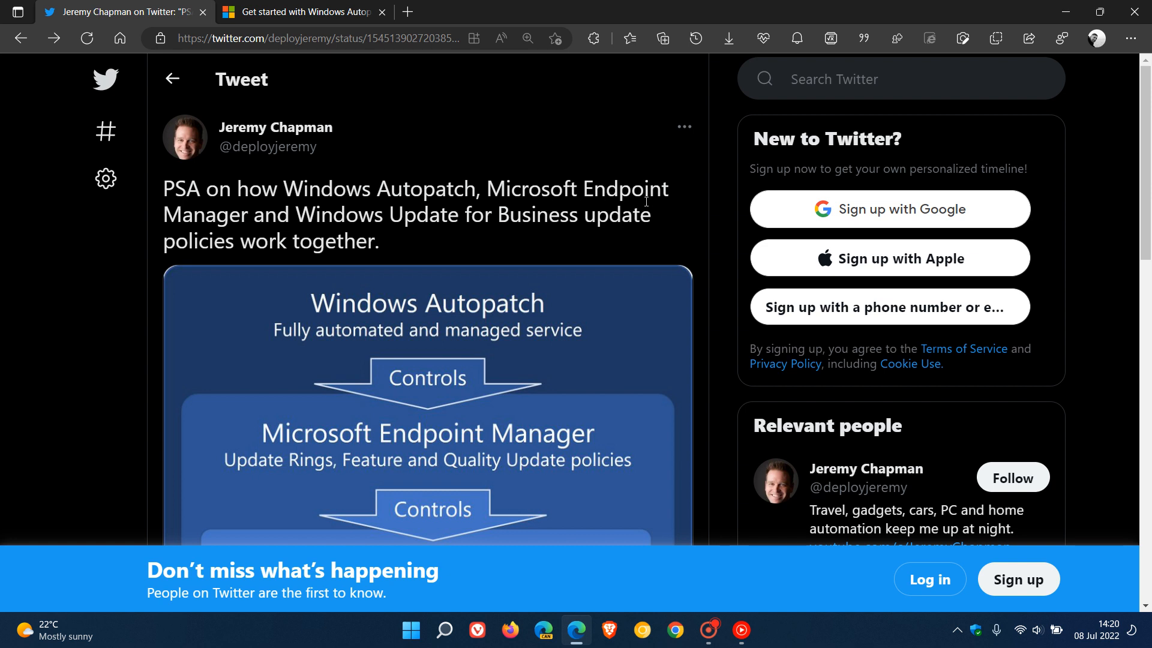
pyautogui.moveTo(635, 240)
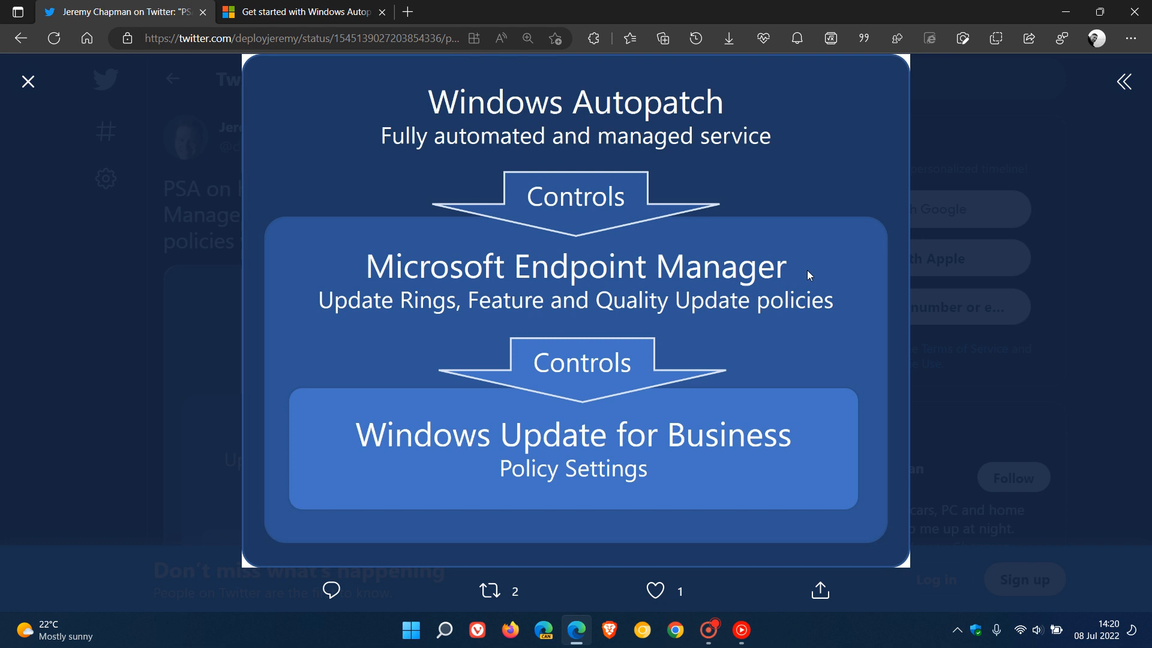
pyautogui.moveTo(814, 206)
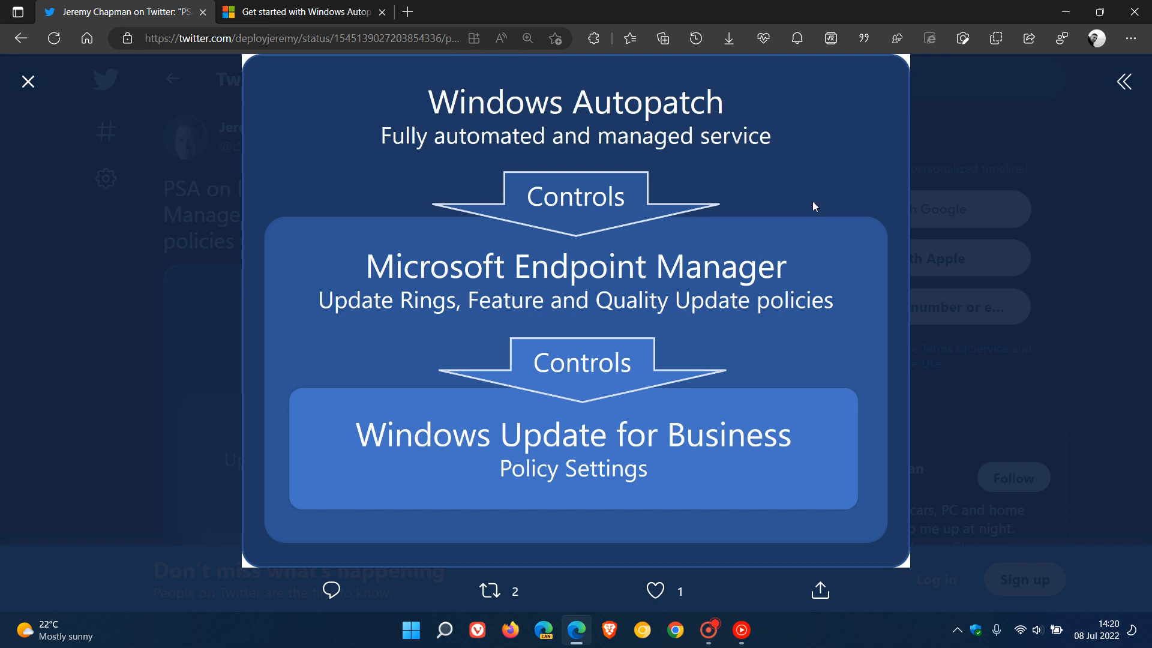
pyautogui.moveTo(679, 116)
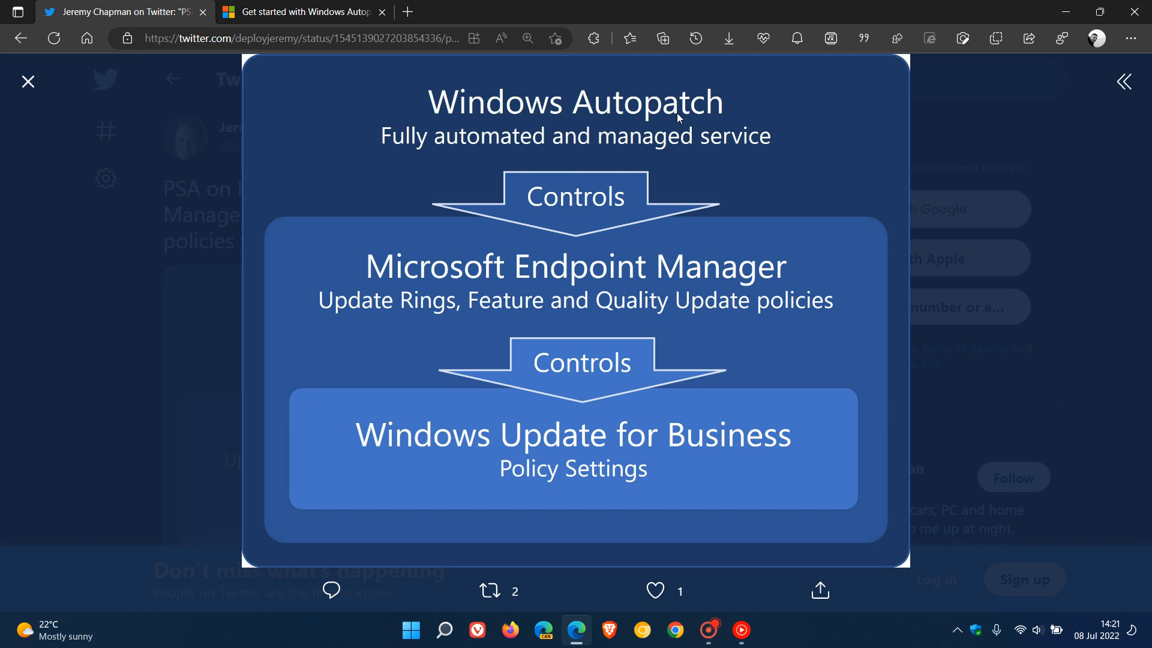
pyautogui.moveTo(705, 268)
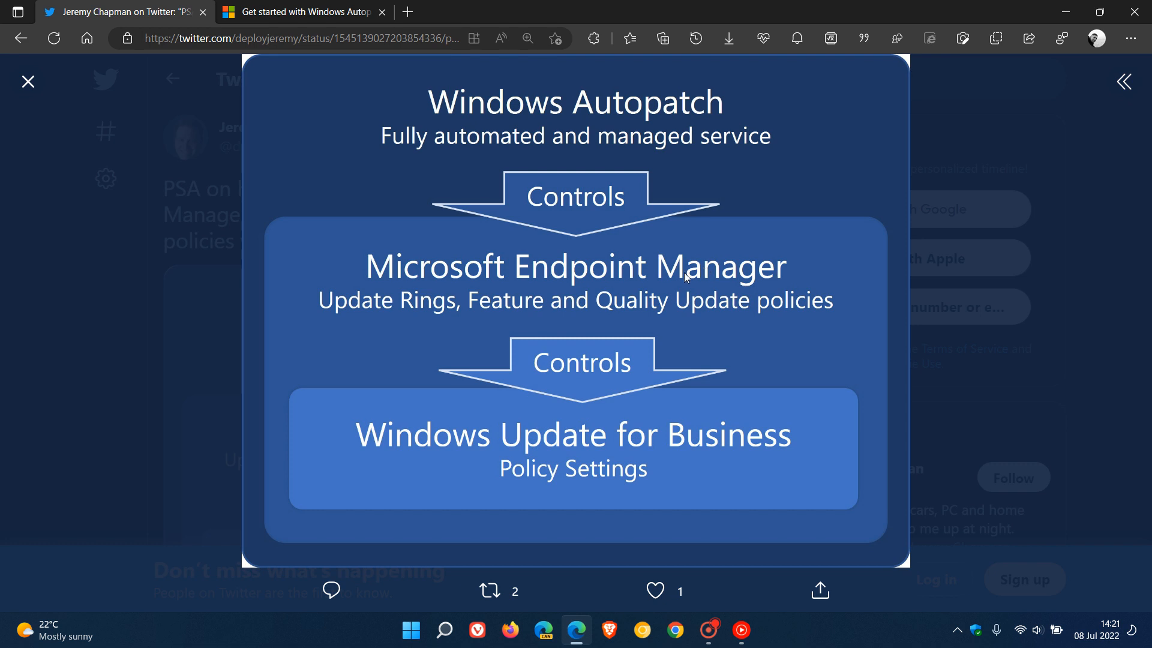
pyautogui.moveTo(733, 285)
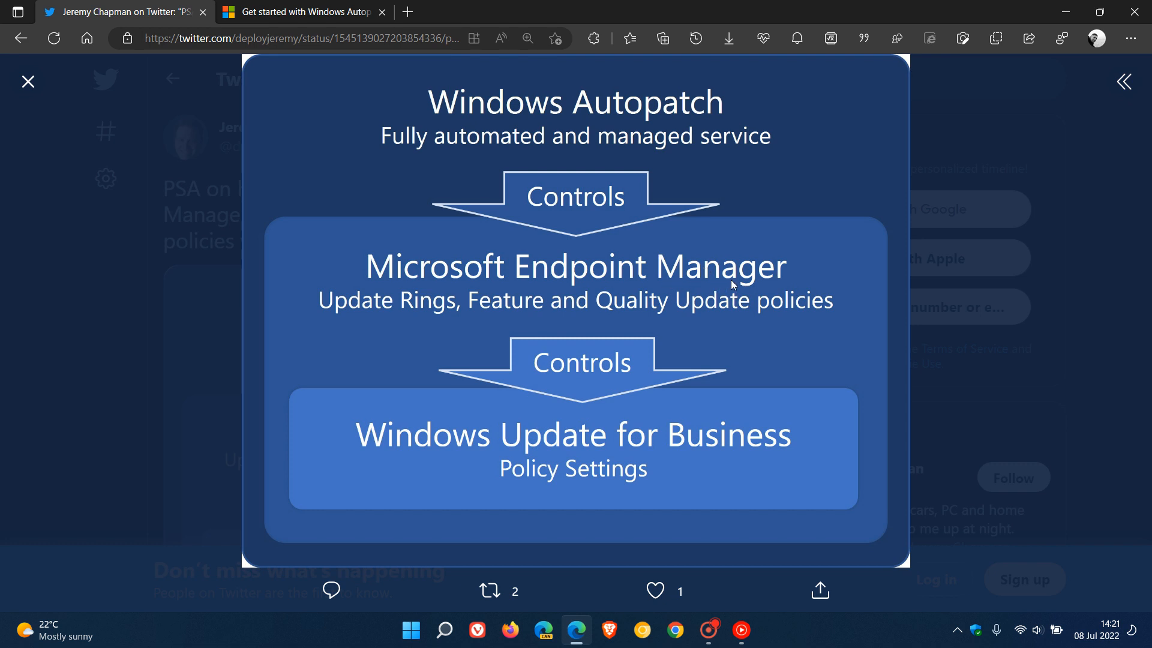
pyautogui.moveTo(801, 438)
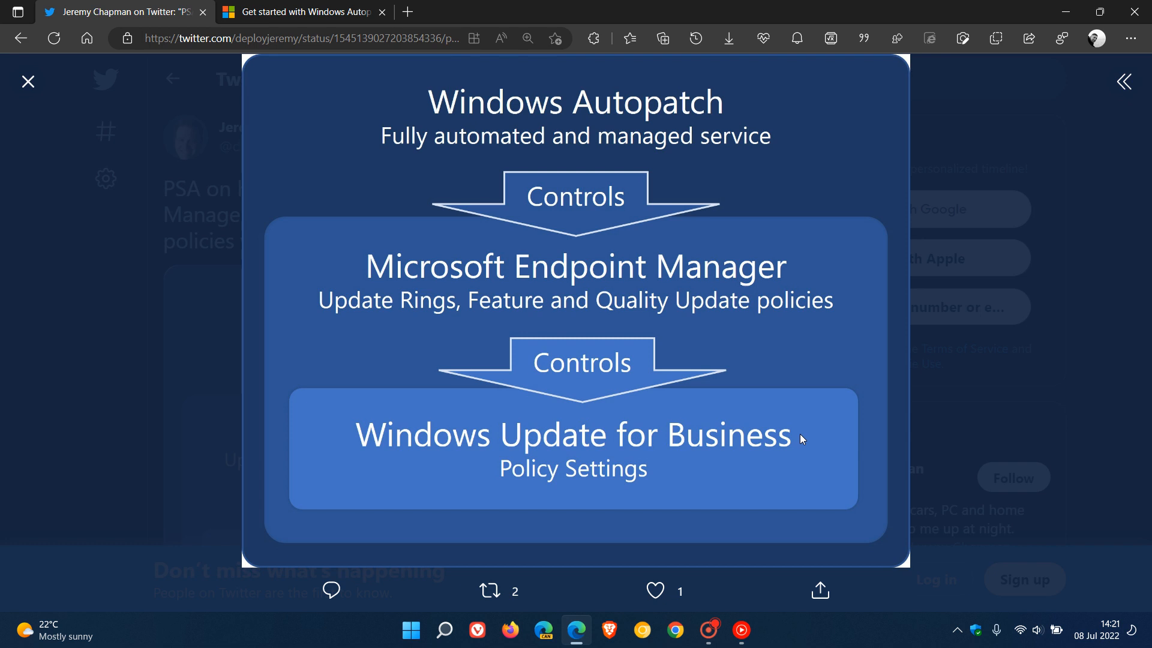
pyautogui.moveTo(750, 296)
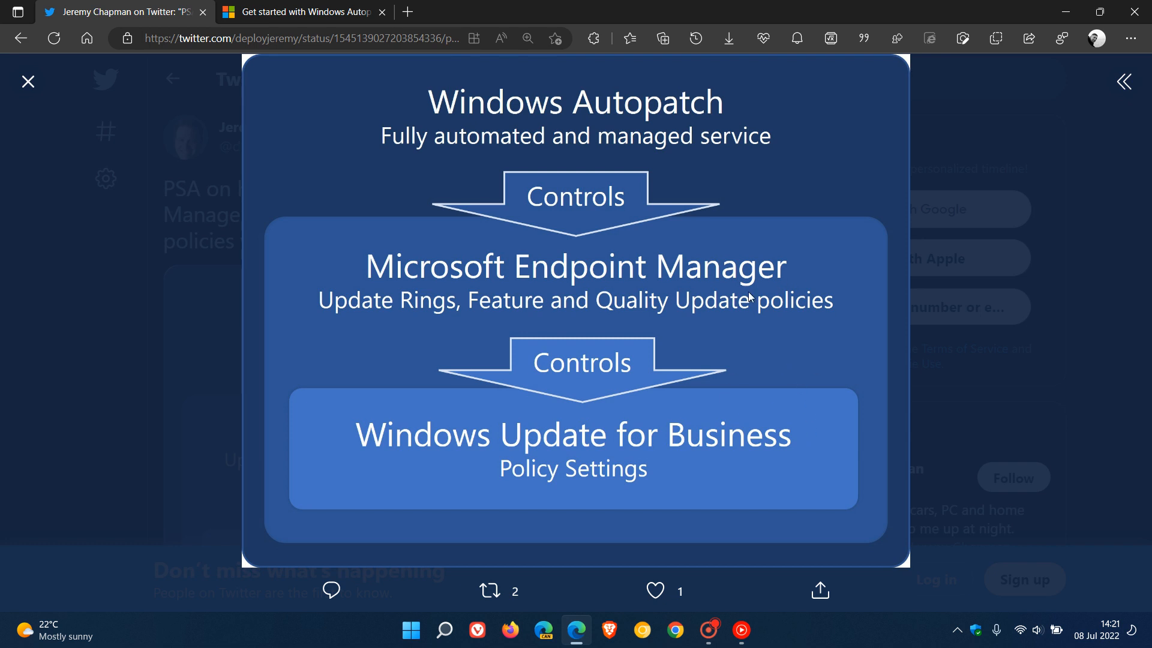
pyautogui.moveTo(792, 310)
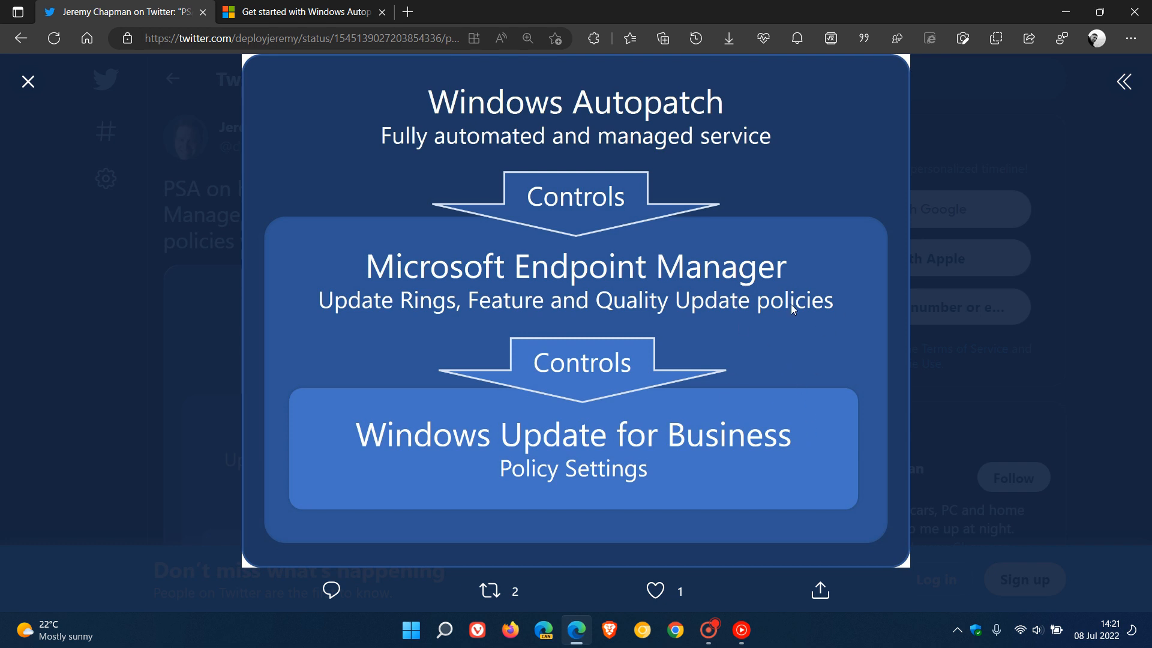
pyautogui.moveTo(789, 319)
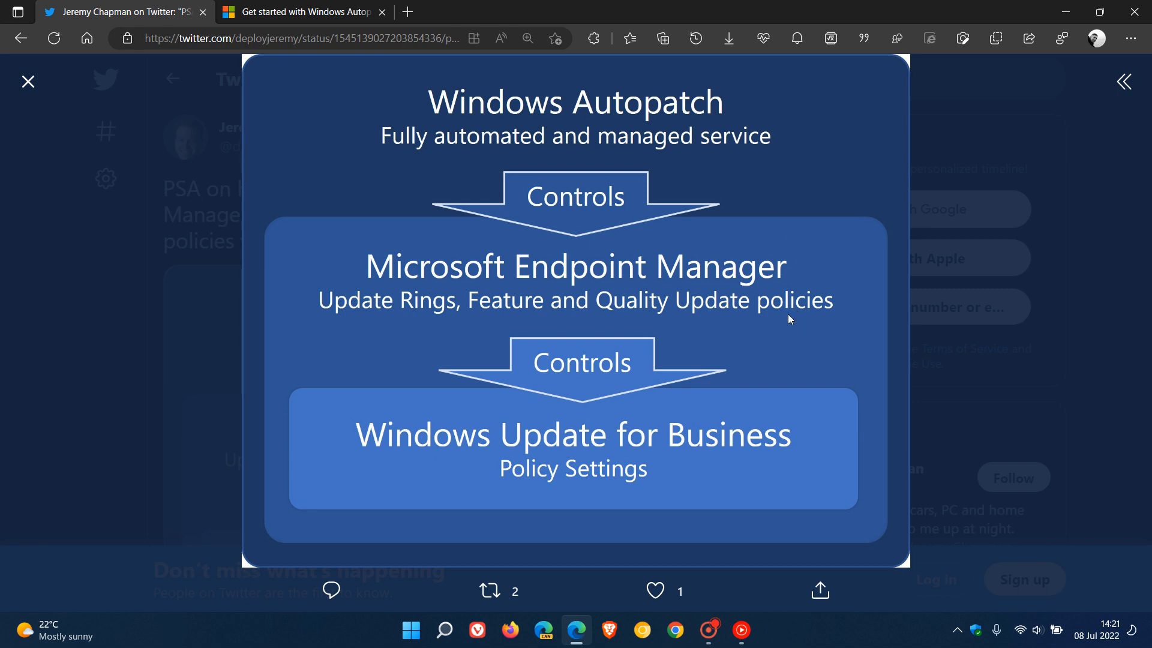
# Switch to the 'Get started with Windows Autopatch' post, then minimize Edge to the desktop
pyautogui.click(28, 82)
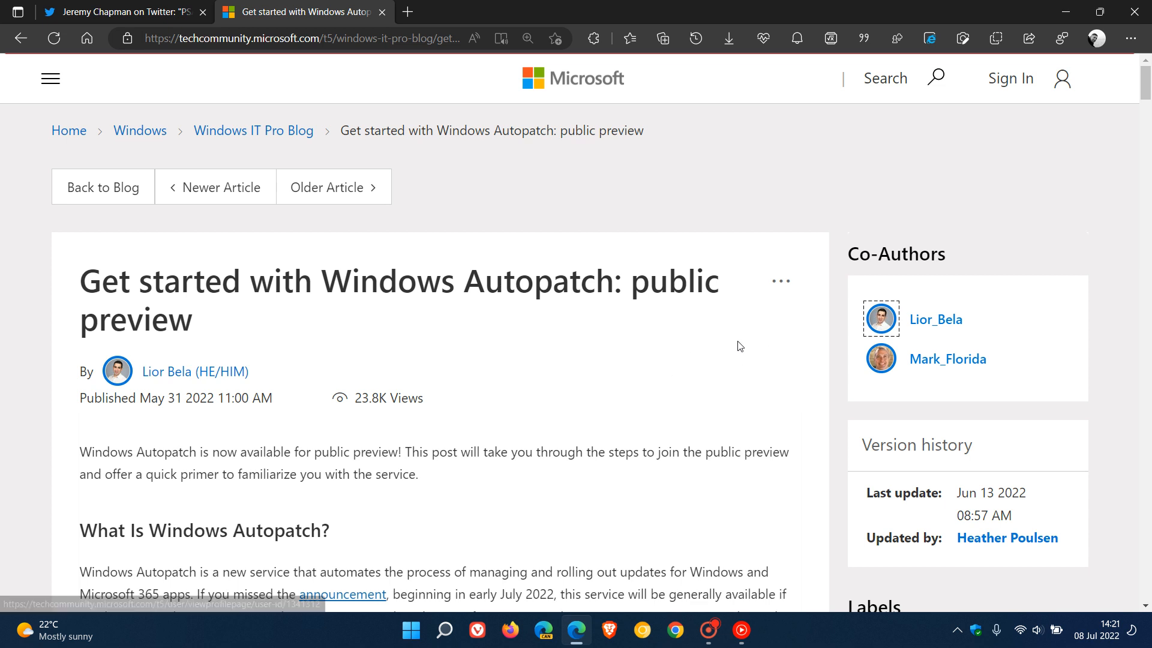
pyautogui.moveTo(455, 347)
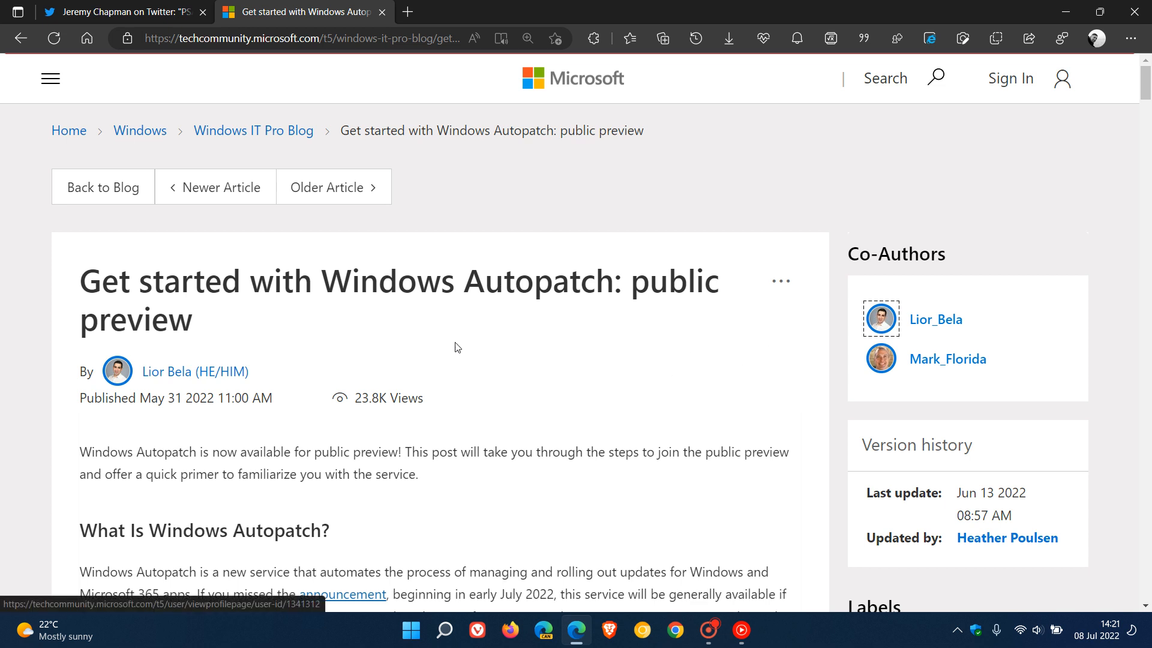
pyautogui.moveTo(752, 372)
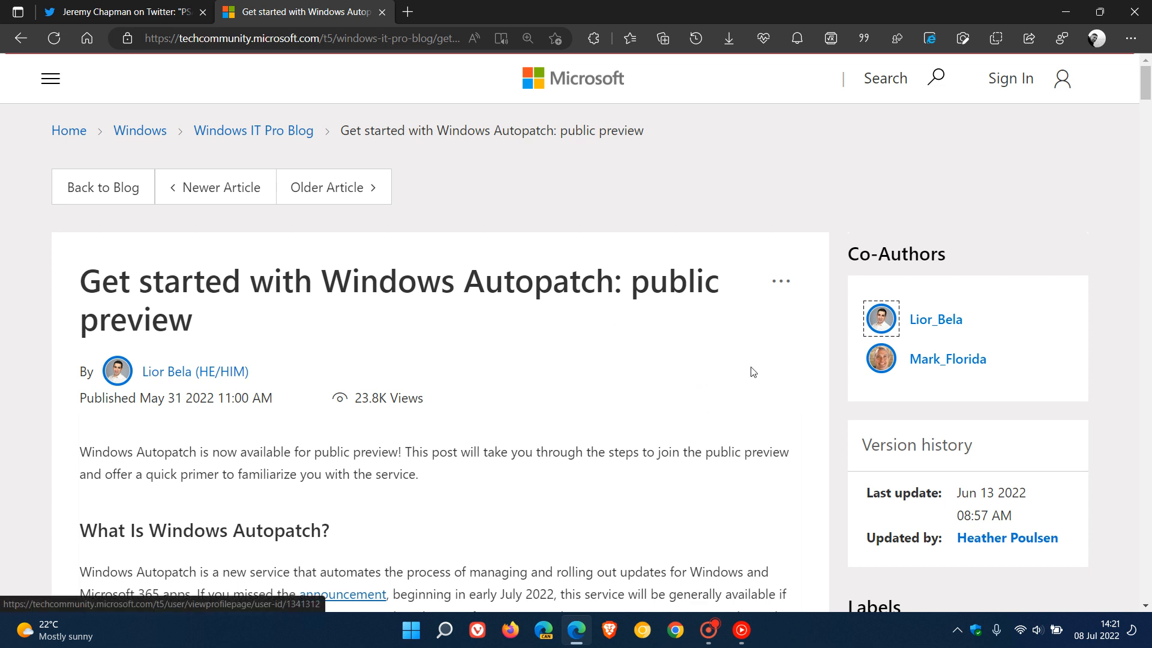
pyautogui.moveTo(725, 378)
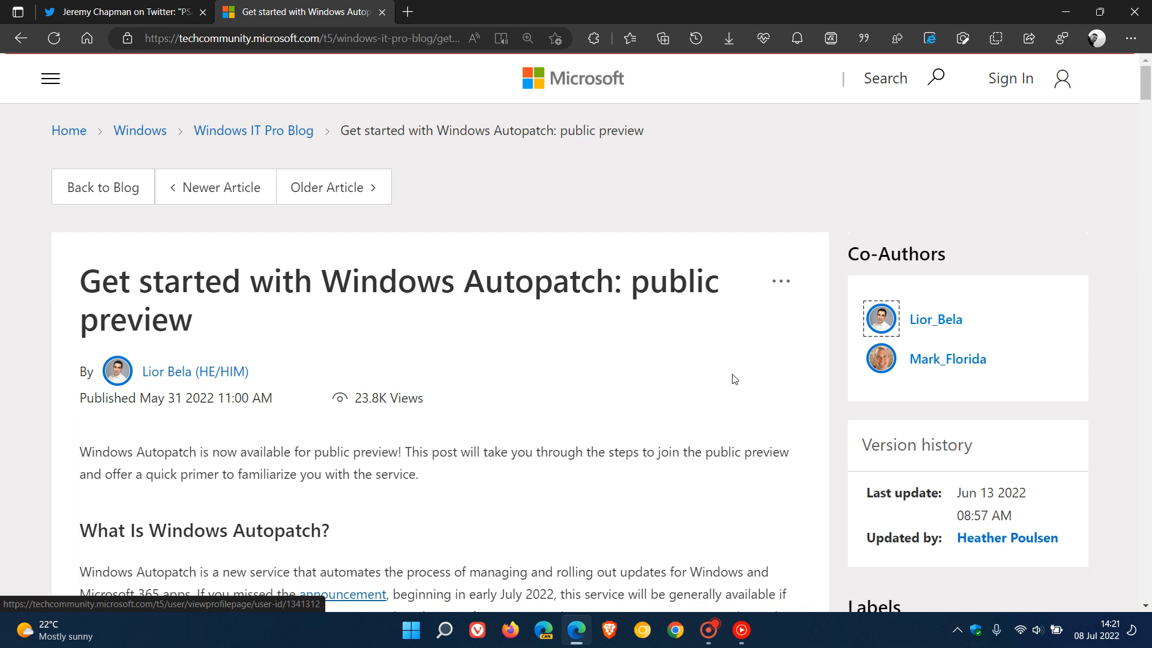
pyautogui.moveTo(1072, 12)
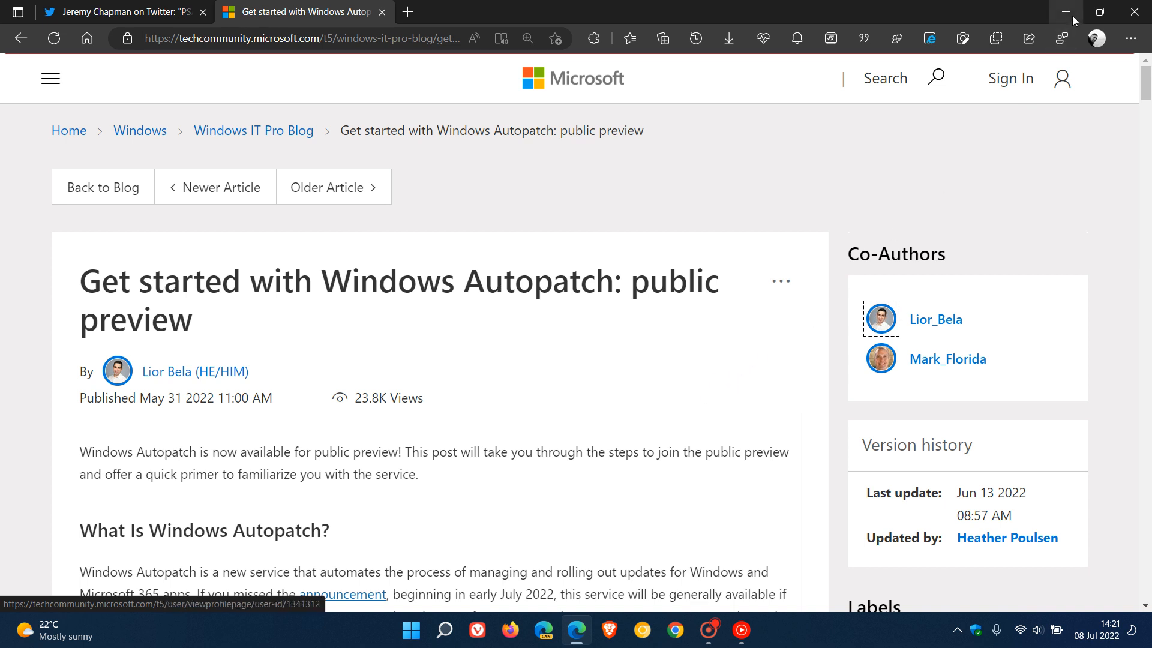
pyautogui.click(1071, 12)
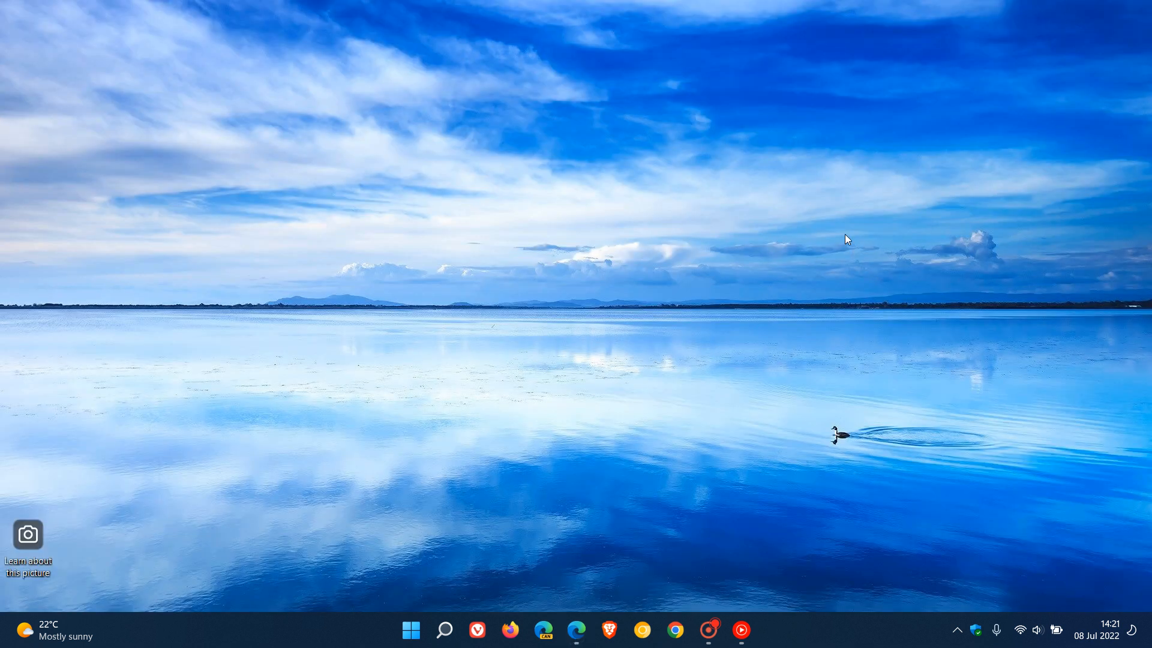